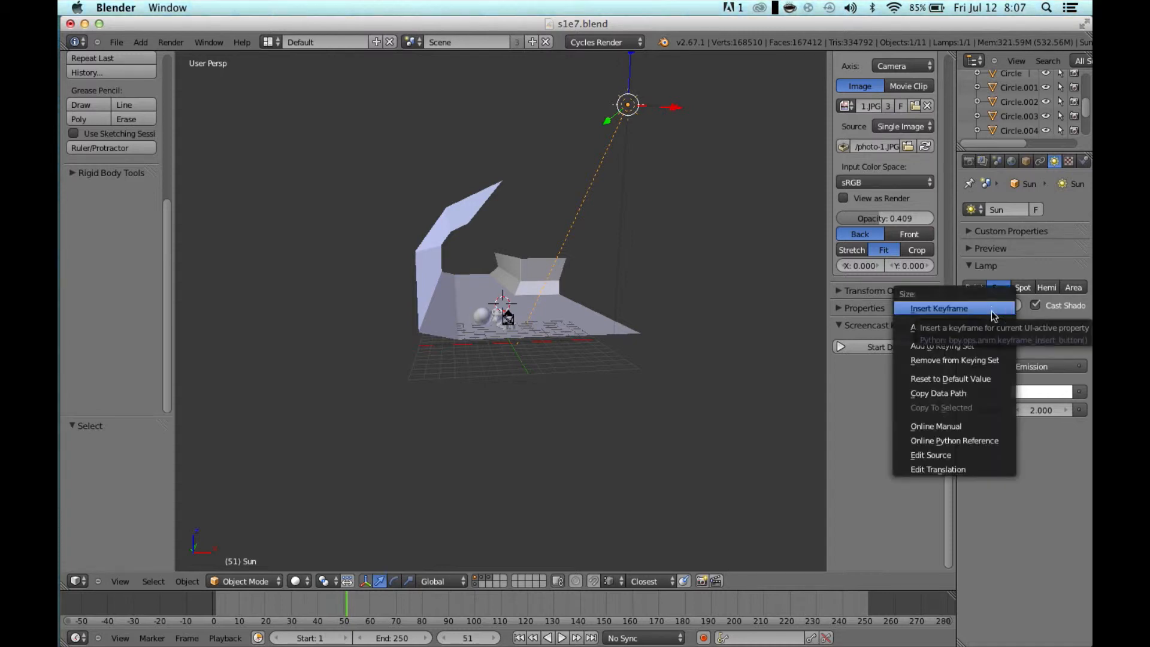
Step: Set the Sun lamp size to 0.350 and preview the scene in Rendered shading
{"action": "left_click", "coordinate": [939, 308]}
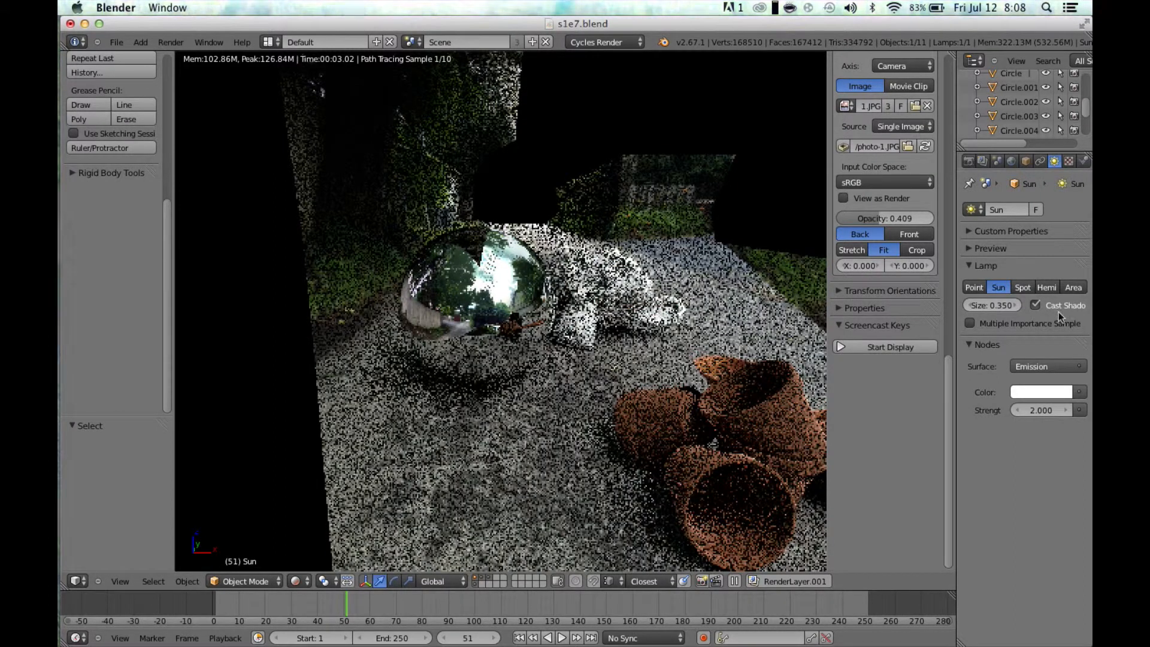
{"action": "left_click", "coordinate": [1011, 161]}
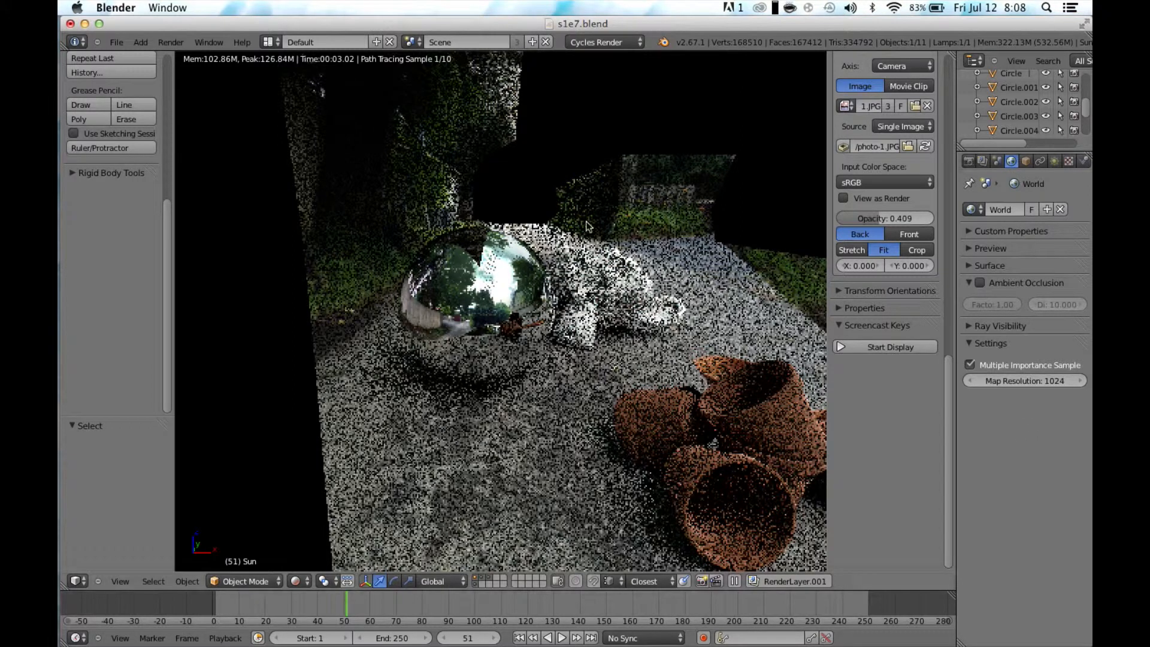